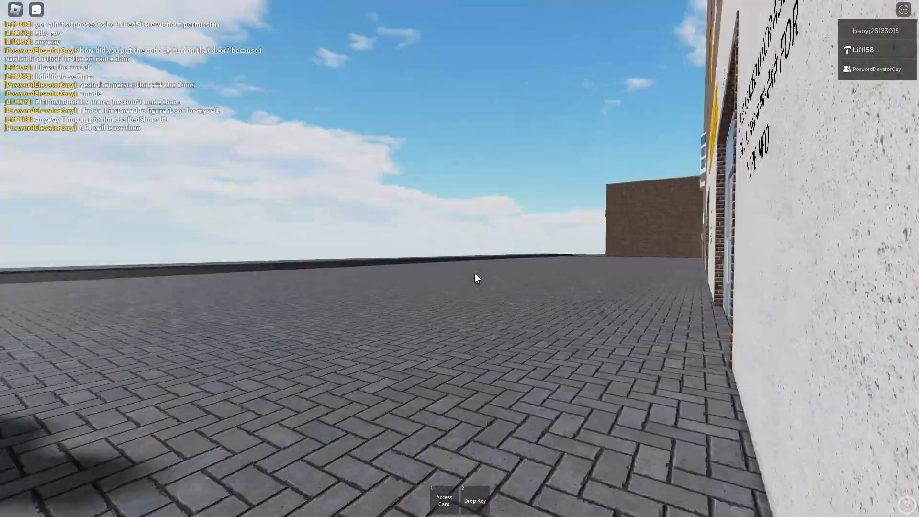
{"action": "mouse_move", "coordinate": [475, 279]}
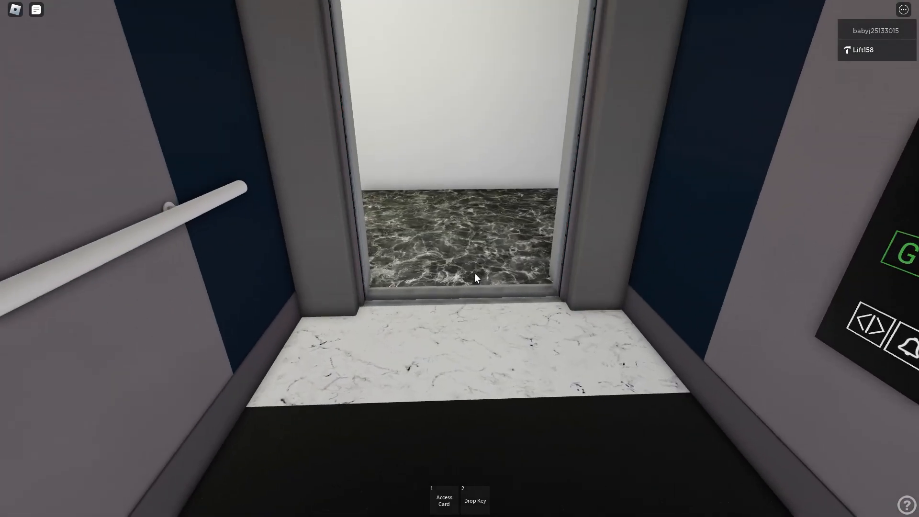
{"action": "mouse_move", "coordinate": [475, 279]}
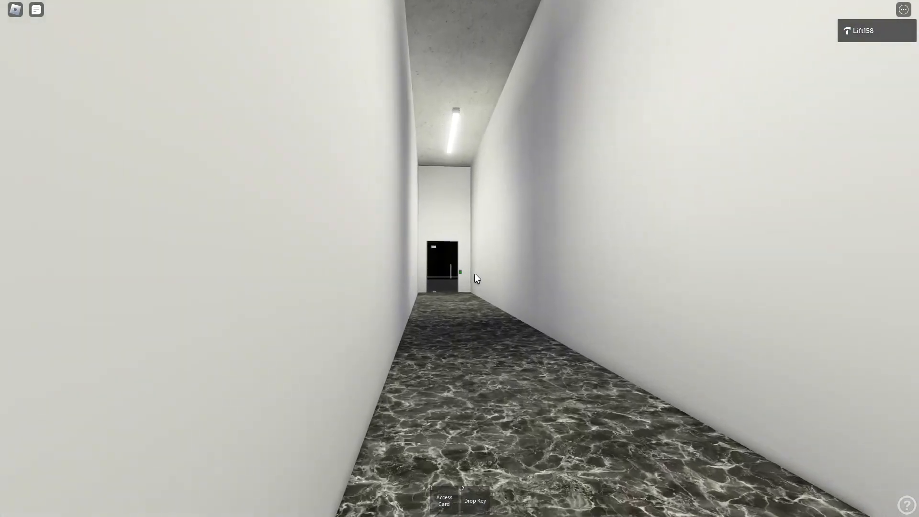
- Walk the avatar down the white corridor and through the dark door to the car park kiosk
{"action": "key", "text": "w"}
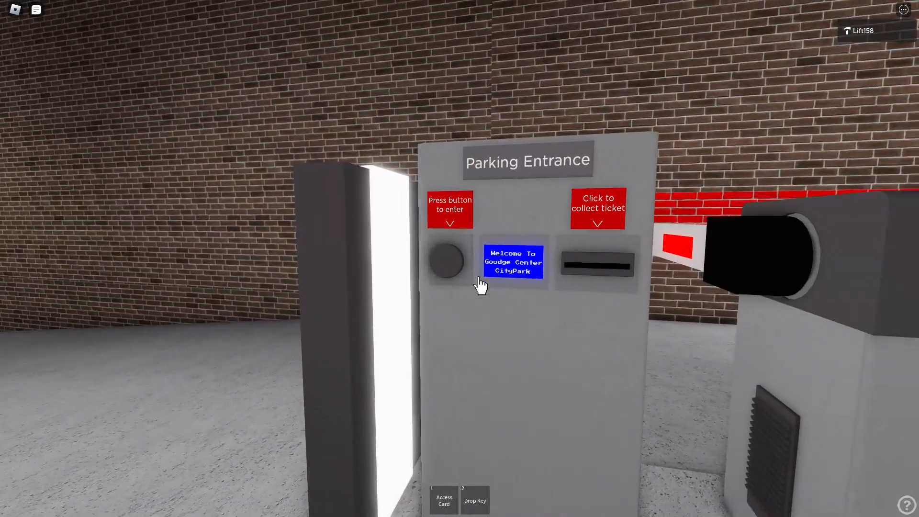
- Take a ticket from the Parking Entrance machine and equip the ParkingPass at the exit machine
{"action": "left_click", "coordinate": [598, 208]}
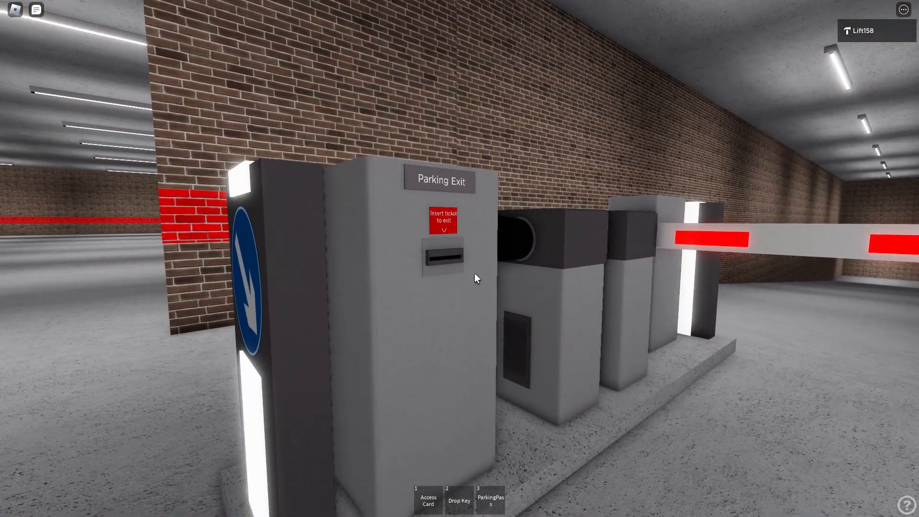
{"action": "key", "text": "3"}
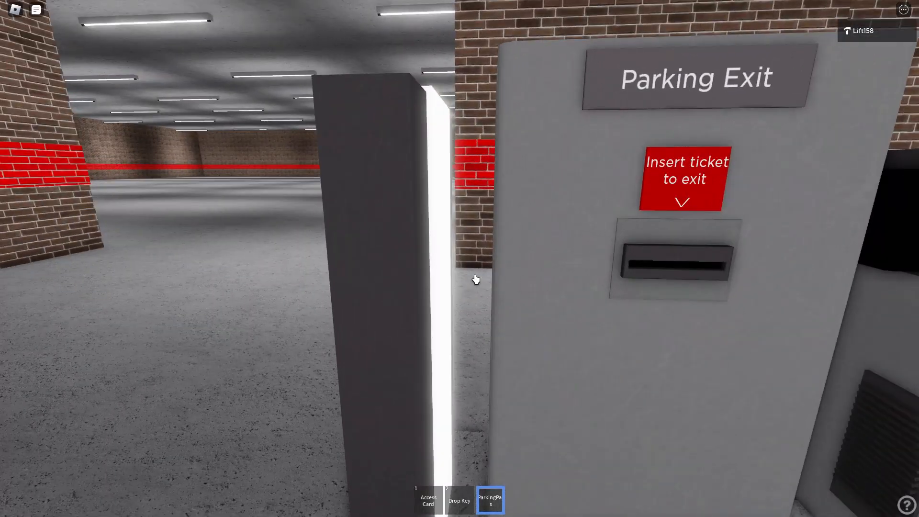